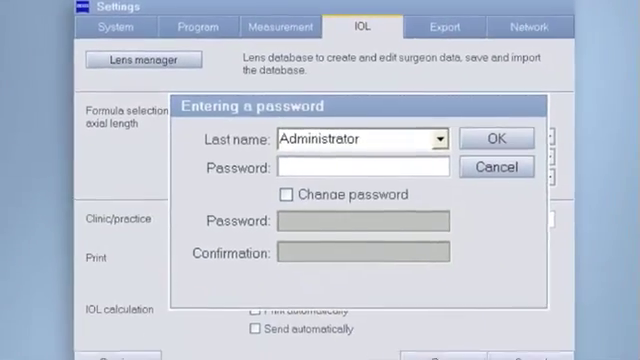
Step: Confirm the password dialog to enter Lens manager showing Dr. Smith's Lens 1 constants
{"action": "left_click", "coordinate": [496, 138]}
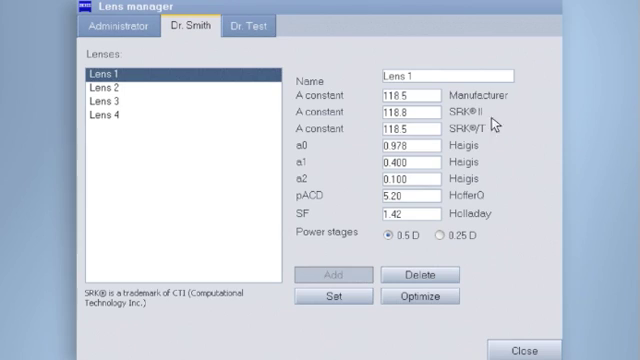